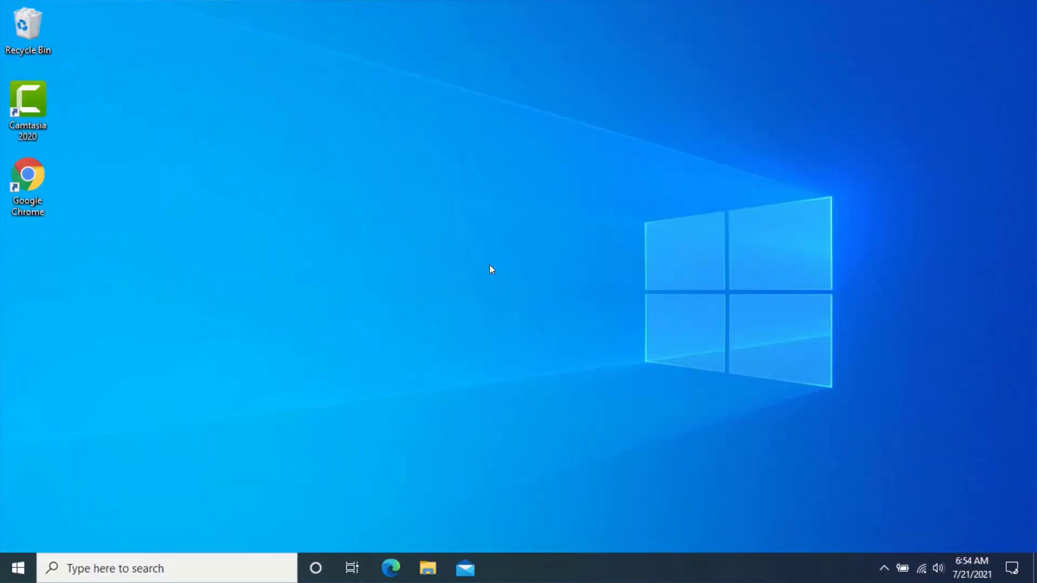
# - Launch Camtasia 2020 from its desktop shortcut
pyautogui.click(29, 106)
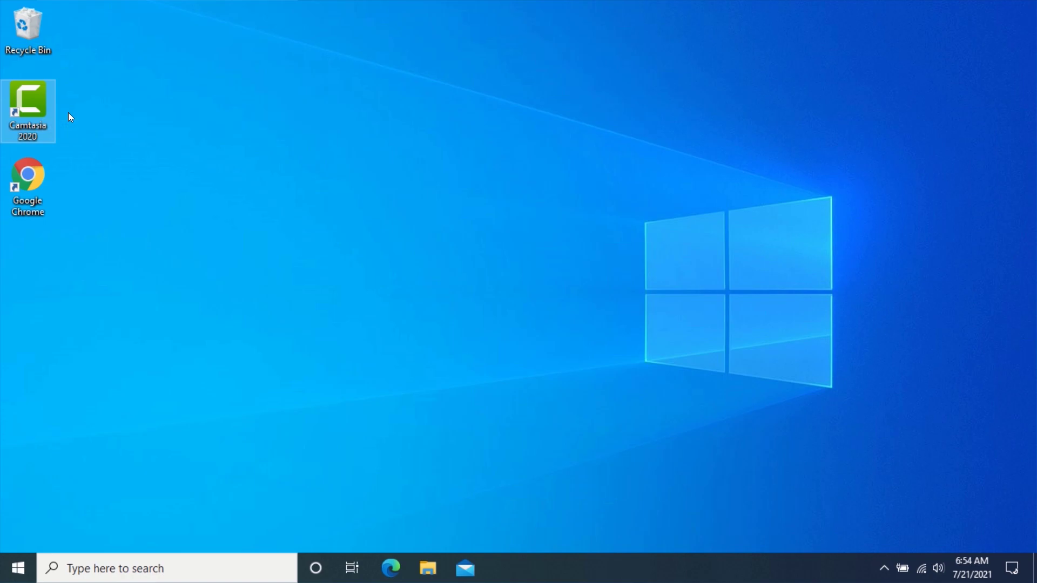
pyautogui.doubleClick(28, 110)
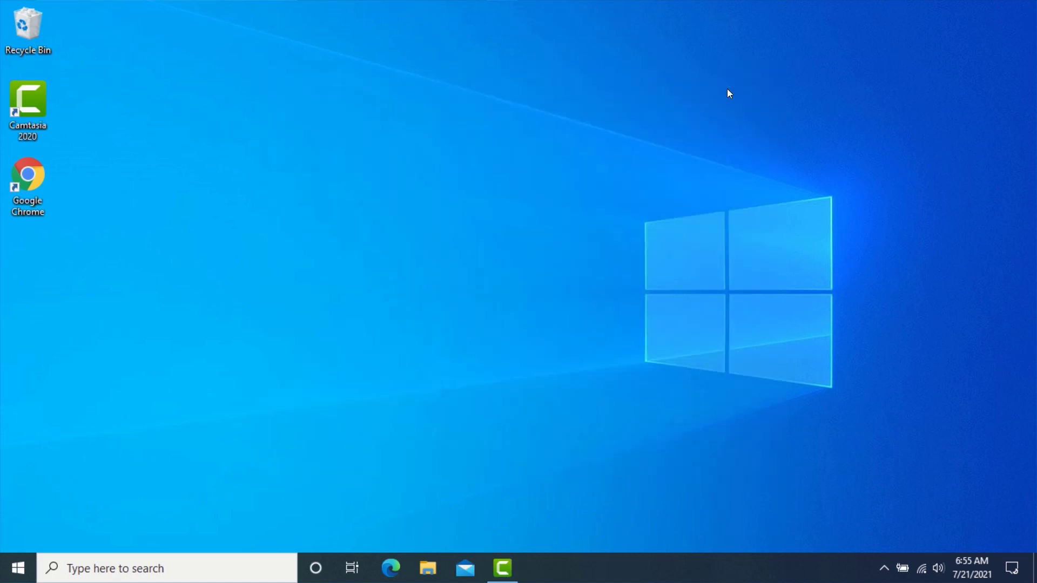
pyautogui.moveTo(577, 567)
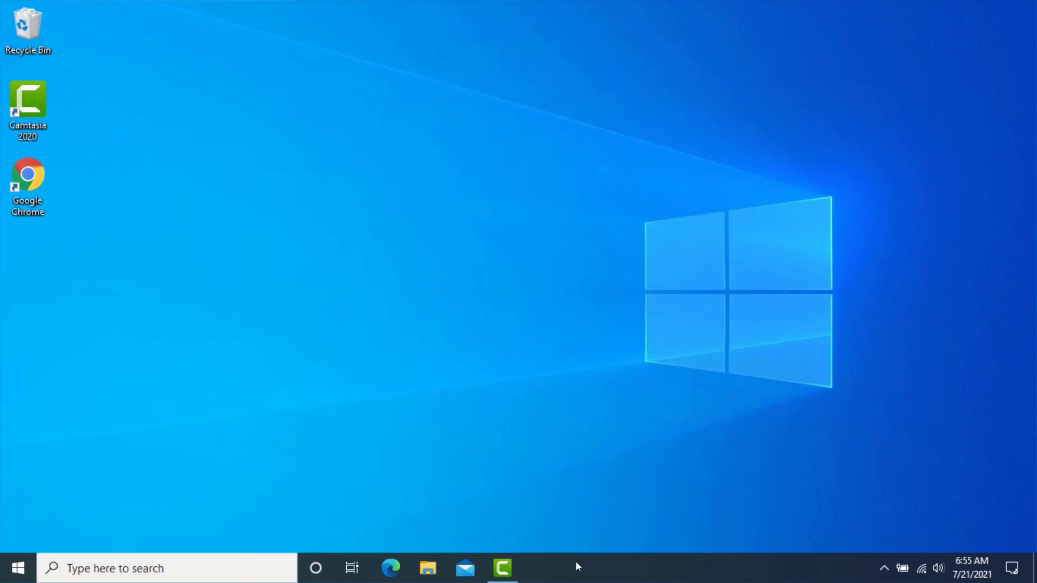
# - Start Task Manager from the taskbar and jump to Camtasia 2020's entry in the Details list
pyautogui.rightClick(576, 567)
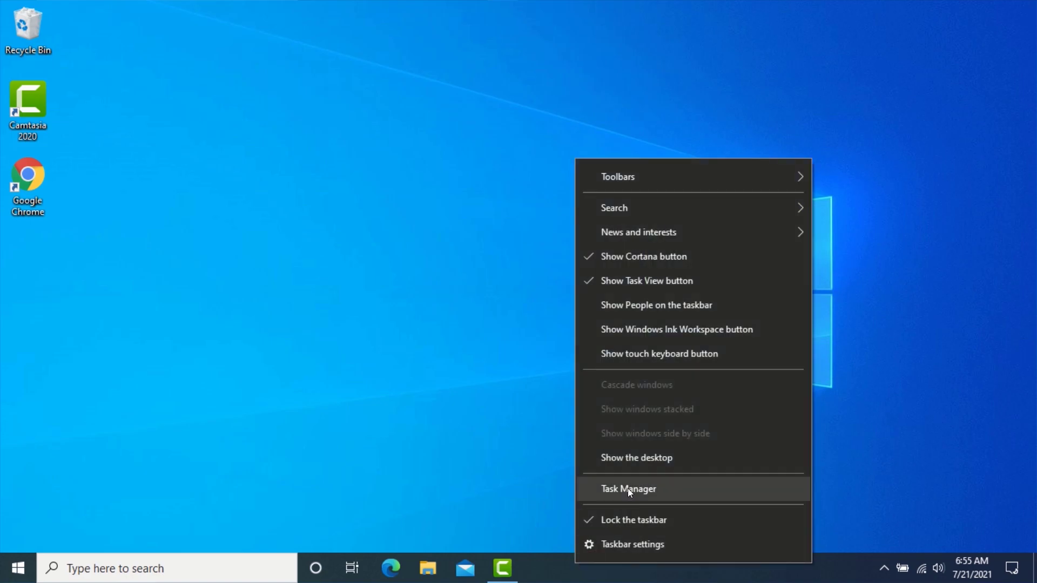
pyautogui.click(627, 488)
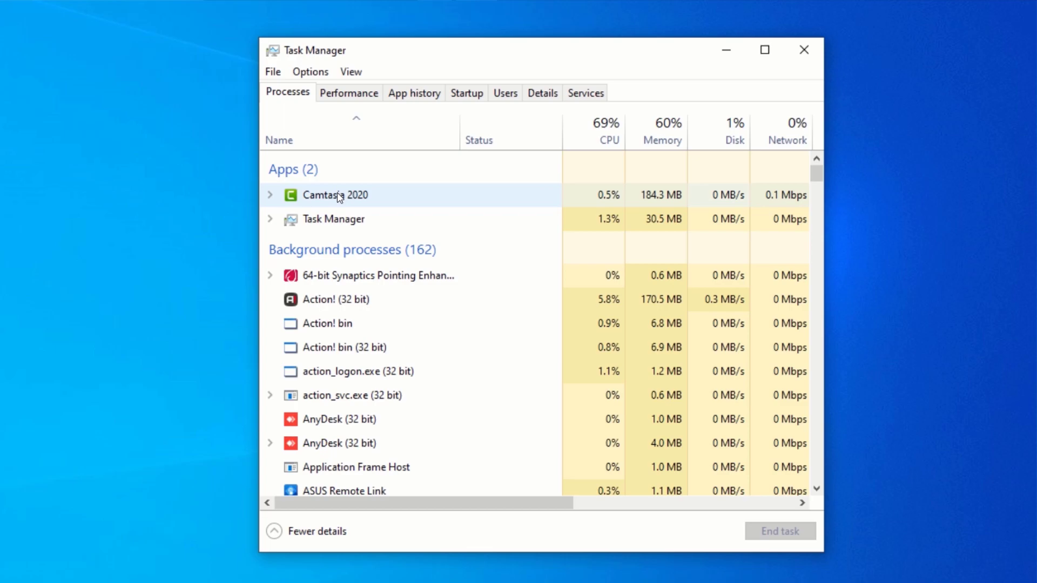
pyautogui.rightClick(336, 194)
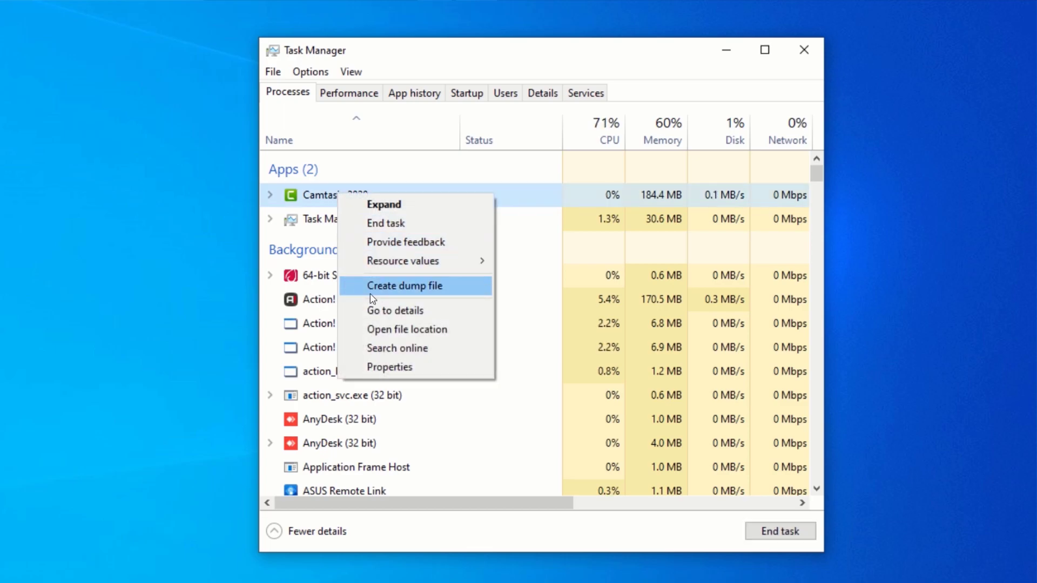
pyautogui.moveTo(394, 310)
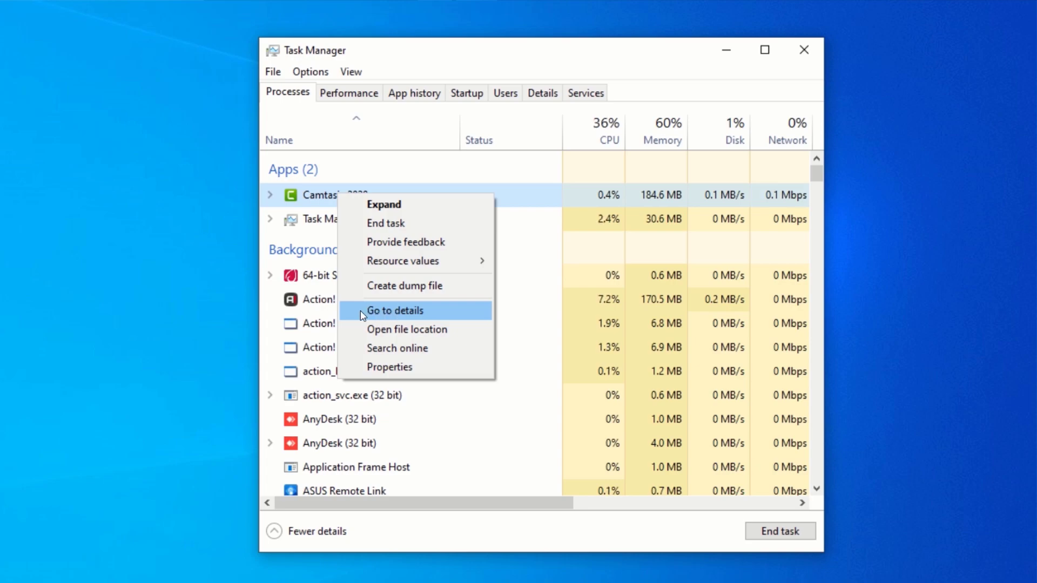
pyautogui.moveTo(456, 242)
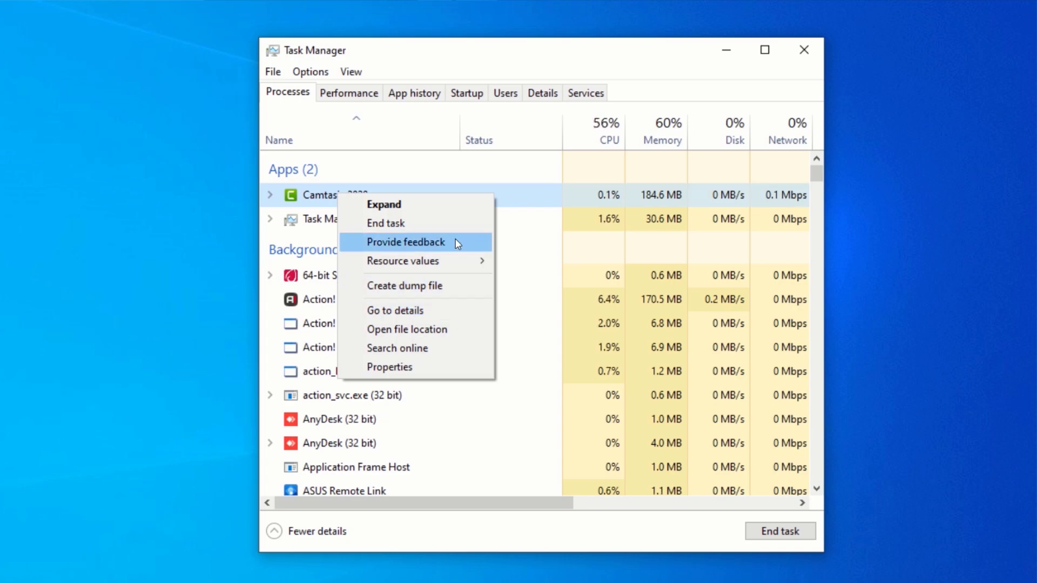
pyautogui.click(541, 93)
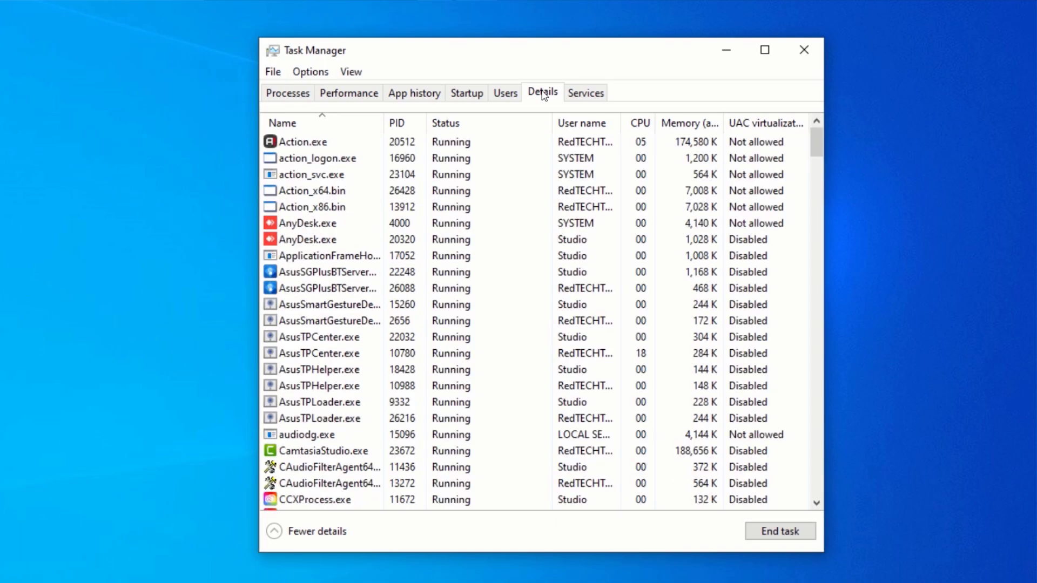
# - Choose High priority for the CamtasiaStudio.exe process from its Set priority menu
pyautogui.scroll(-3)
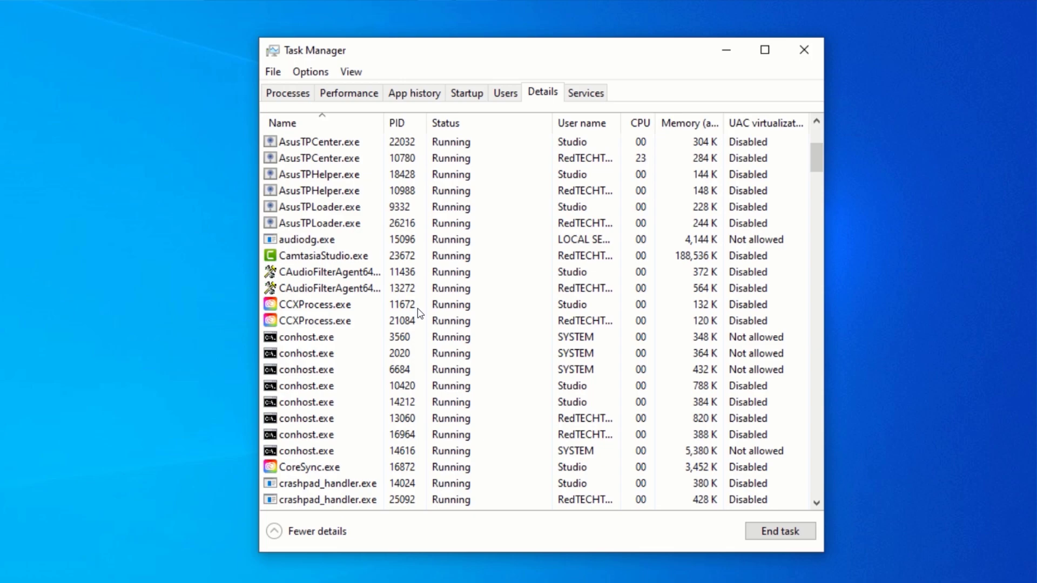
pyautogui.click(324, 272)
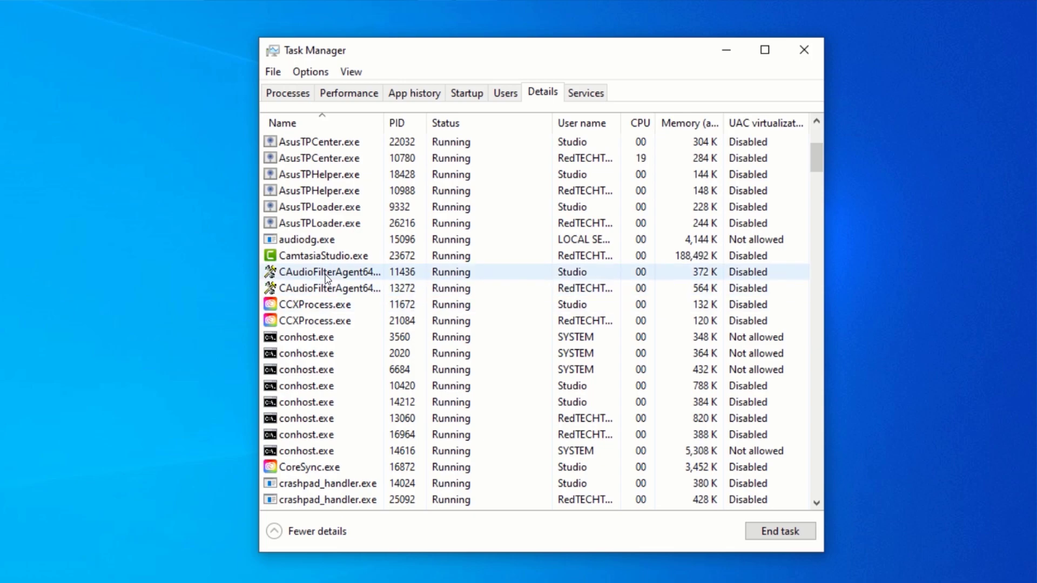
pyautogui.click(323, 256)
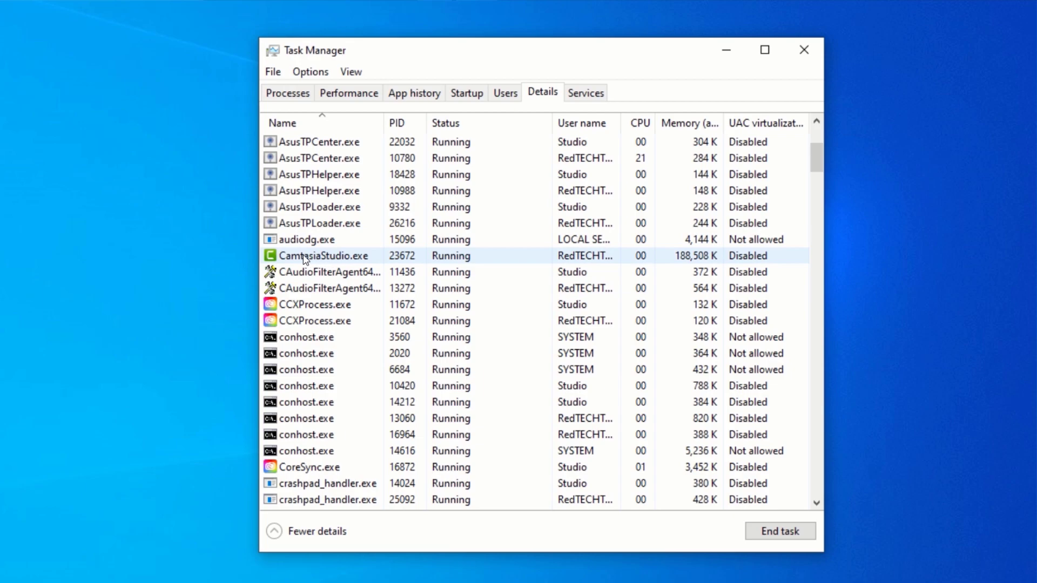
pyautogui.rightClick(324, 256)
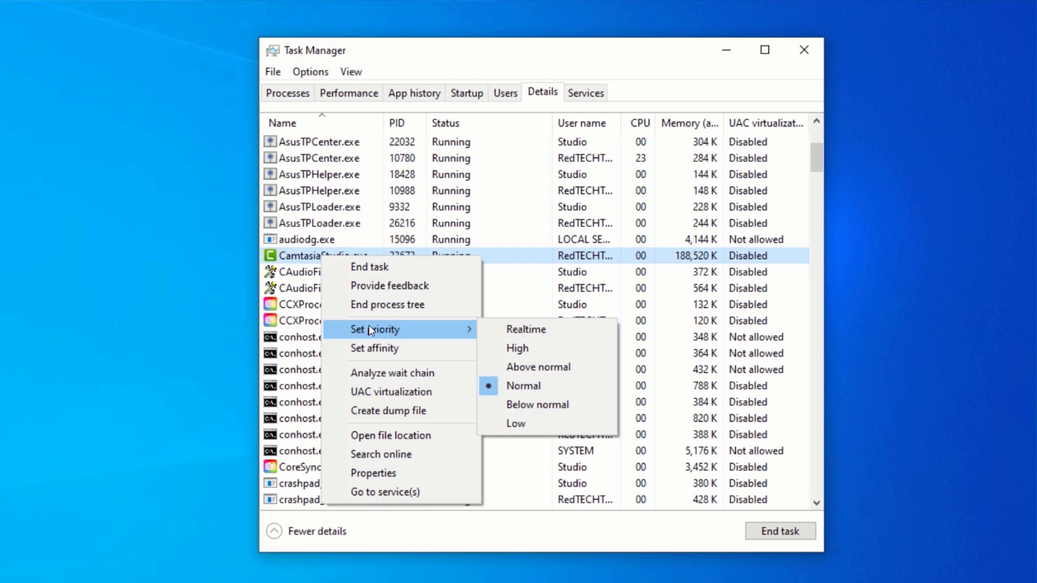
pyautogui.moveTo(382, 332)
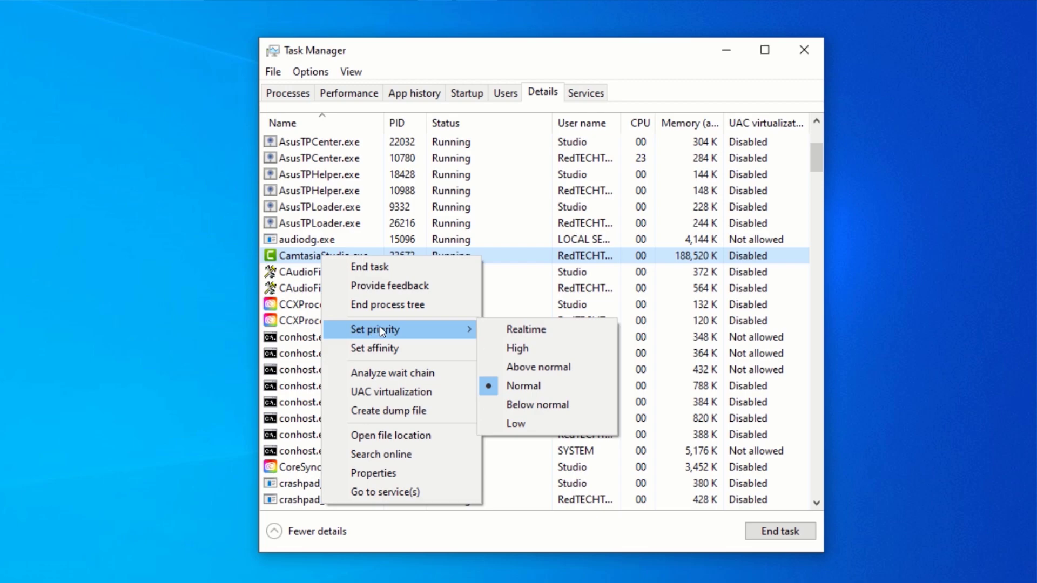
pyautogui.moveTo(525, 330)
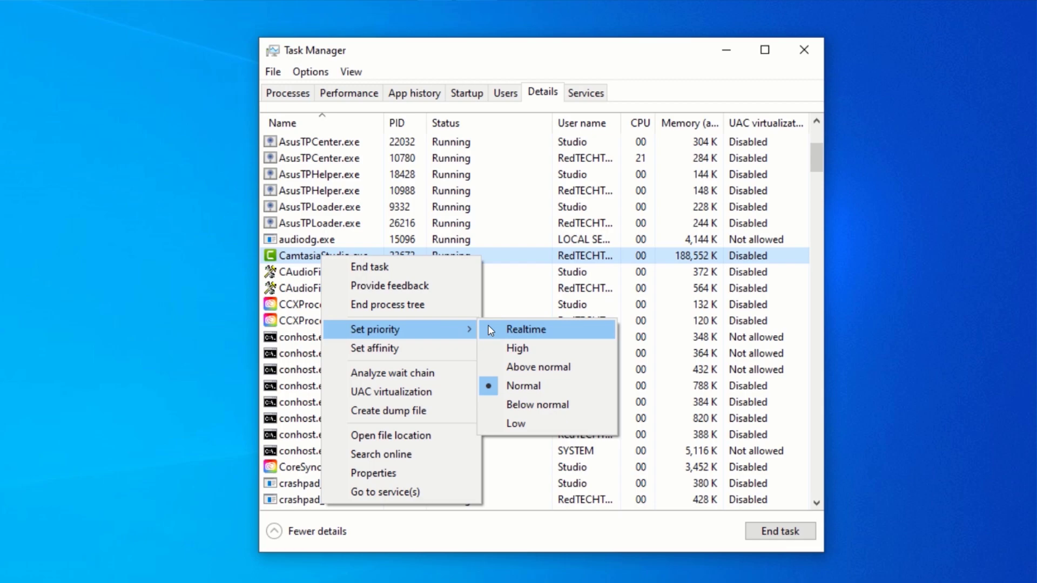
pyautogui.moveTo(517, 348)
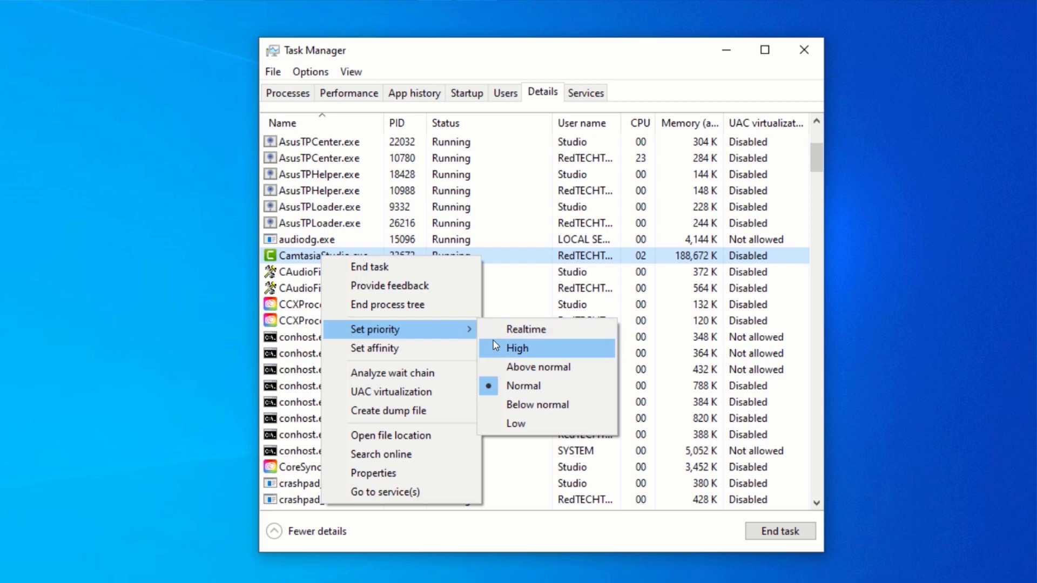
pyautogui.click(517, 348)
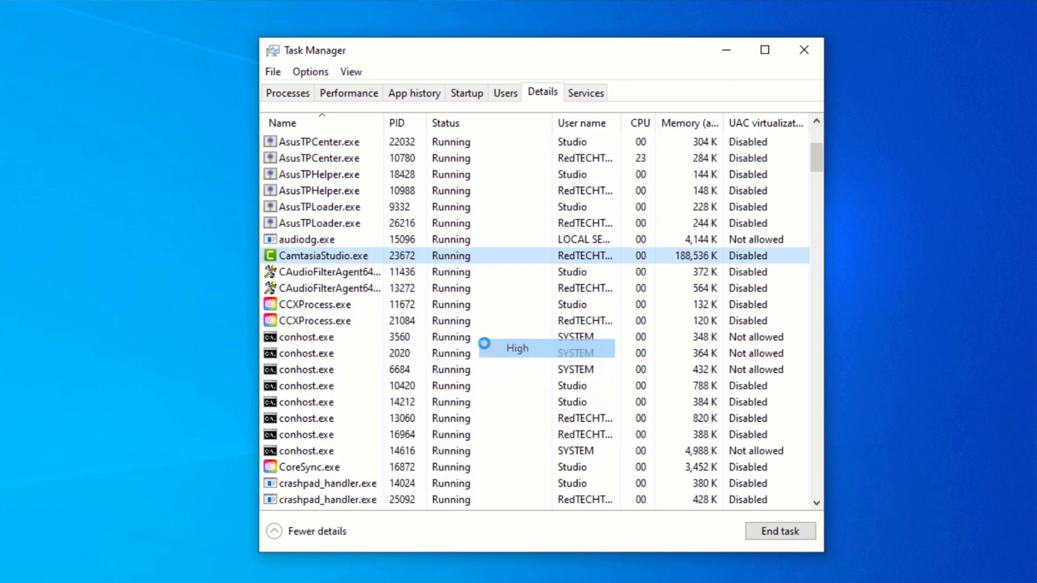
# - Confirm the High priority change for CamtasiaStudio.exe
pyautogui.click(517, 349)
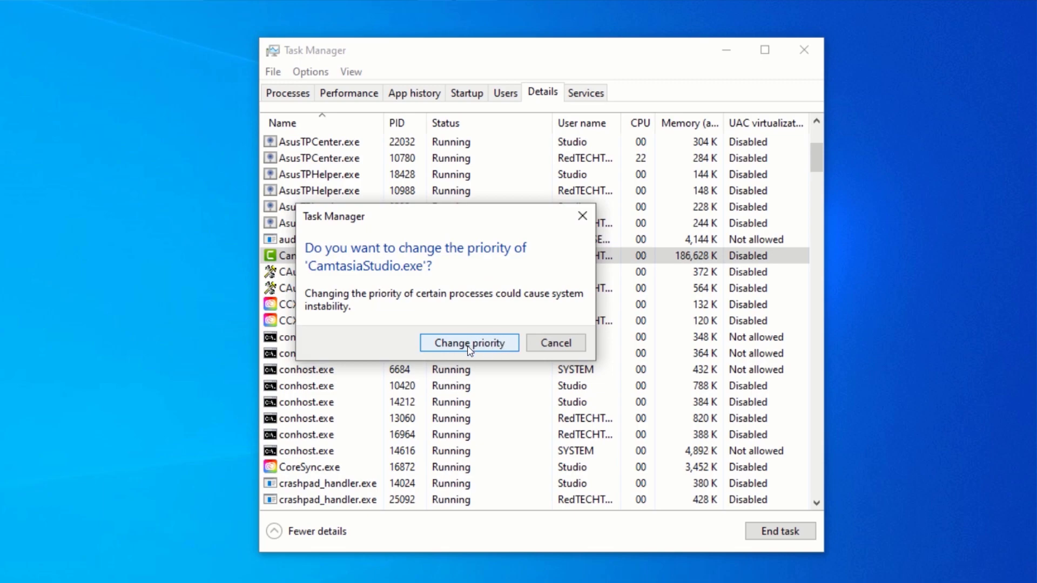
pyautogui.click(468, 342)
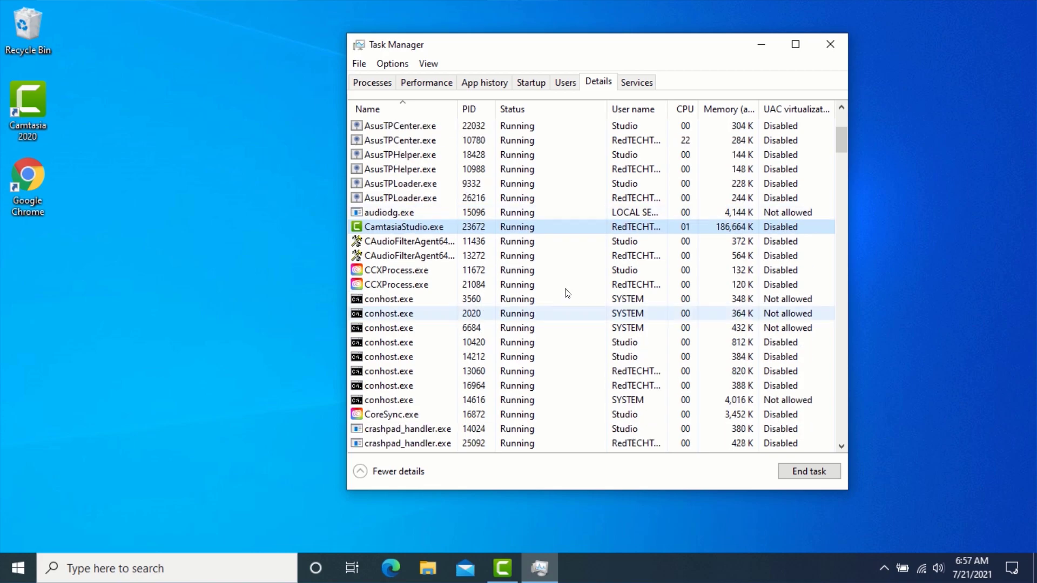
# - Close Task Manager, then bring up and close the Camtasia welcome window
pyautogui.click(829, 44)
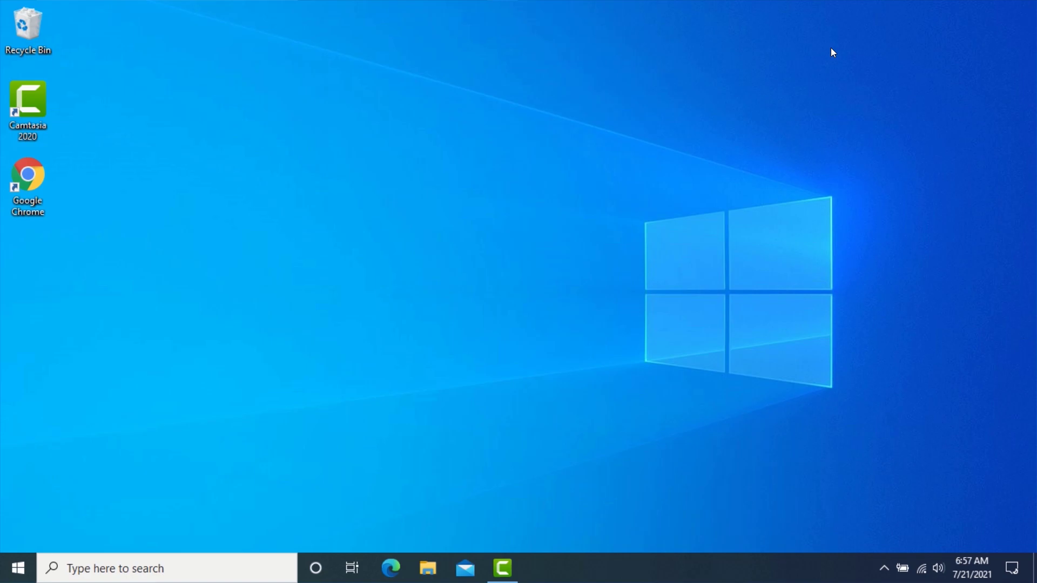
pyautogui.moveTo(516, 538)
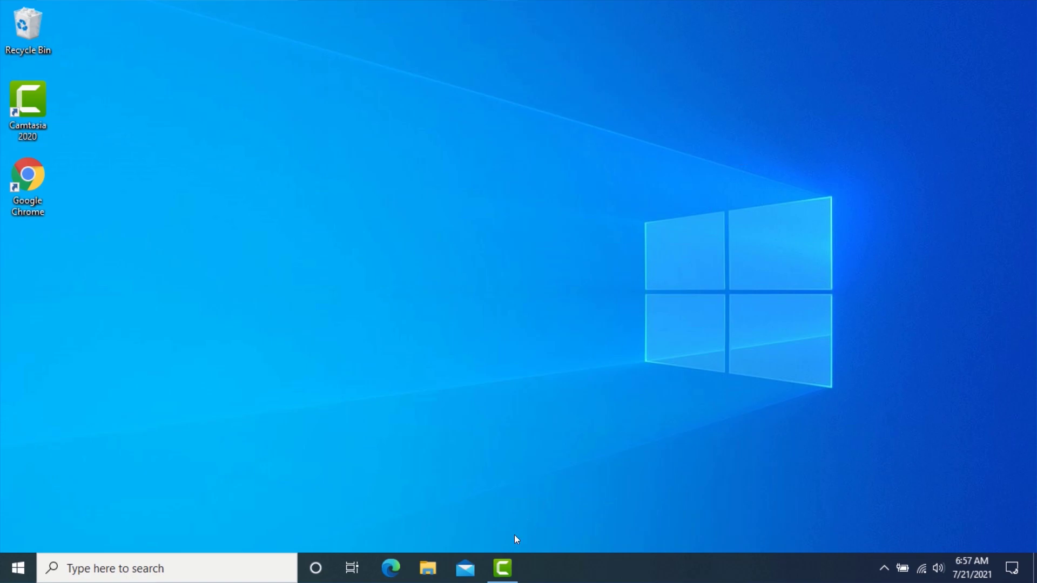
pyautogui.click(501, 568)
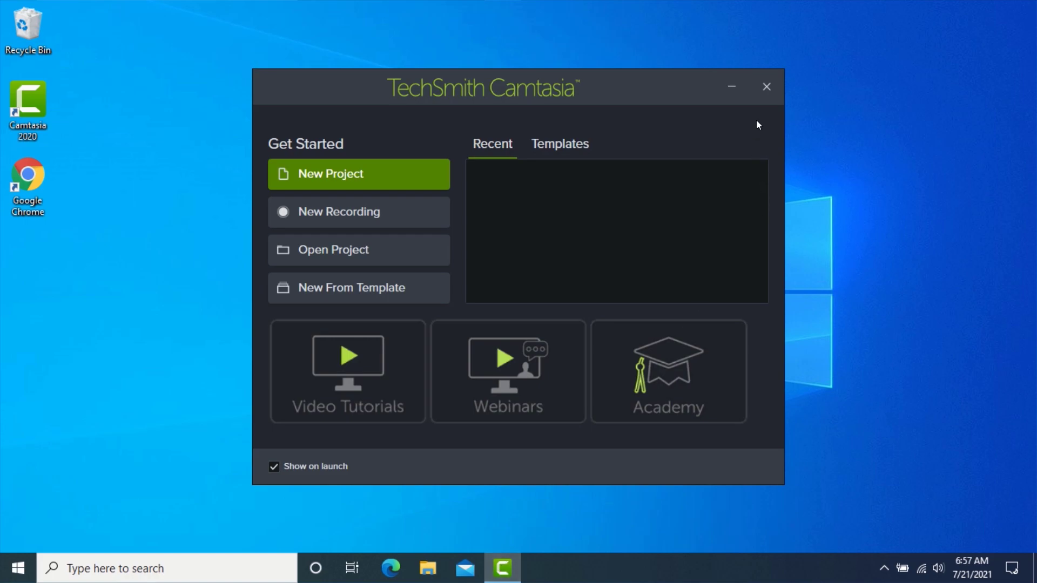
pyautogui.click(767, 86)
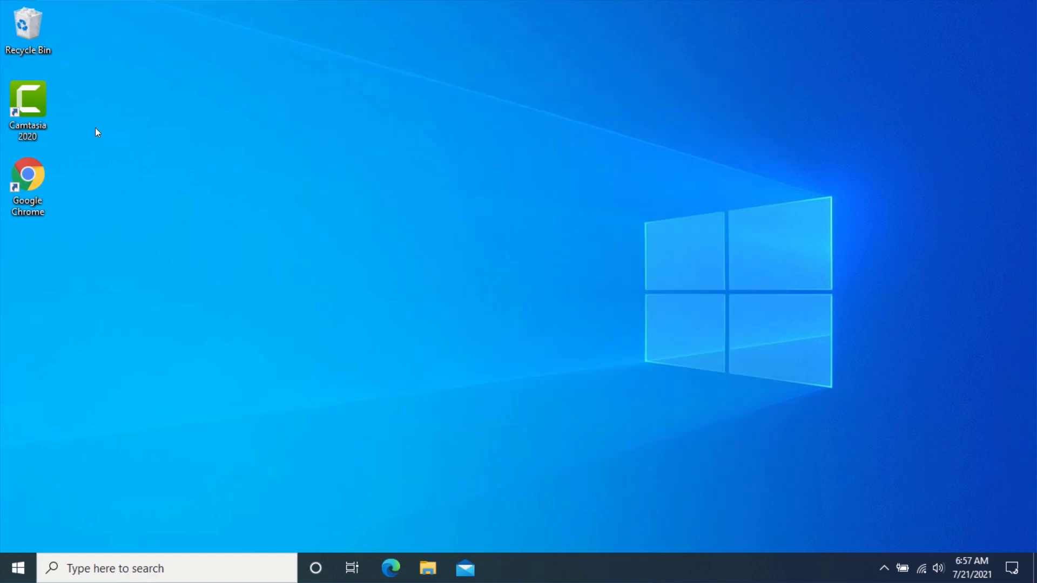
# - Show the Camtasia 2020 shortcut's Properties to edit its Target field
pyautogui.click(28, 106)
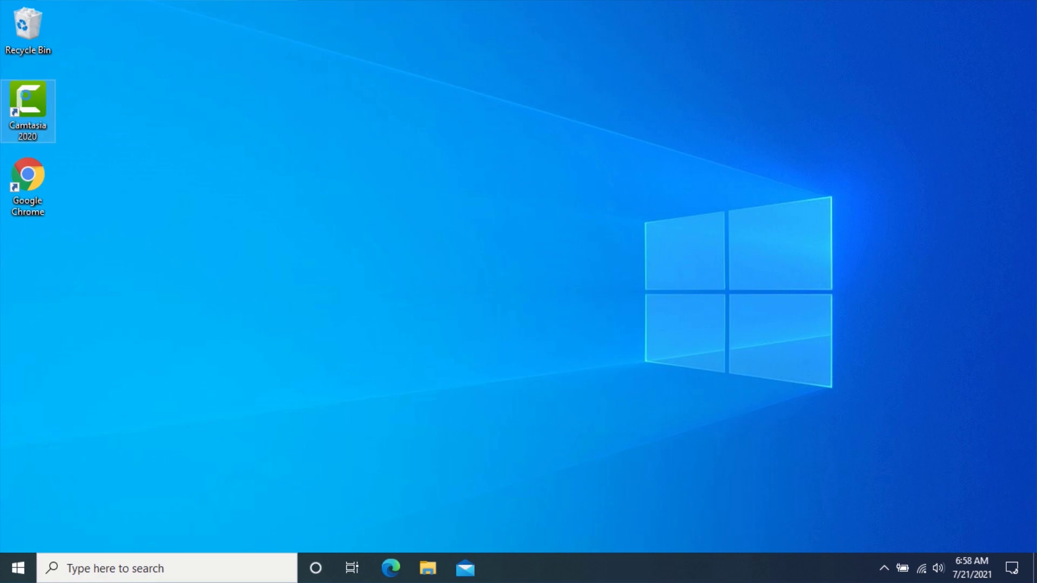
pyautogui.rightClick(28, 106)
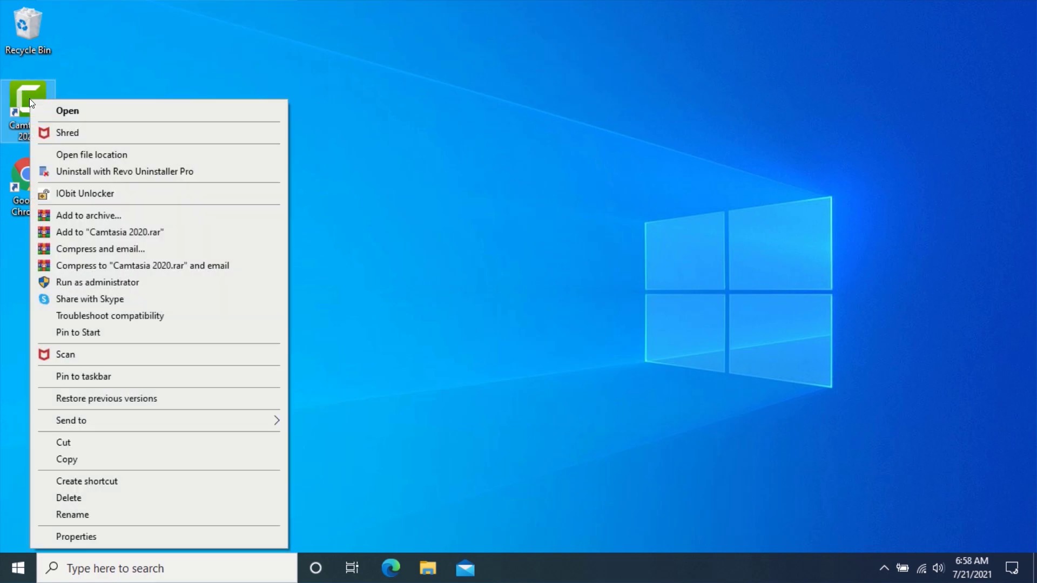
pyautogui.click(75, 536)
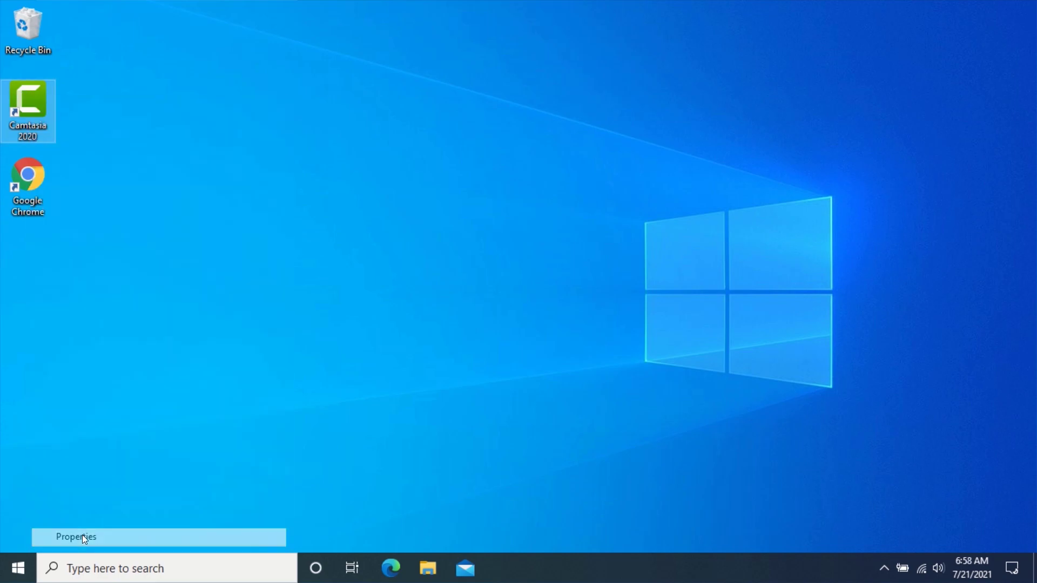
pyautogui.click(75, 536)
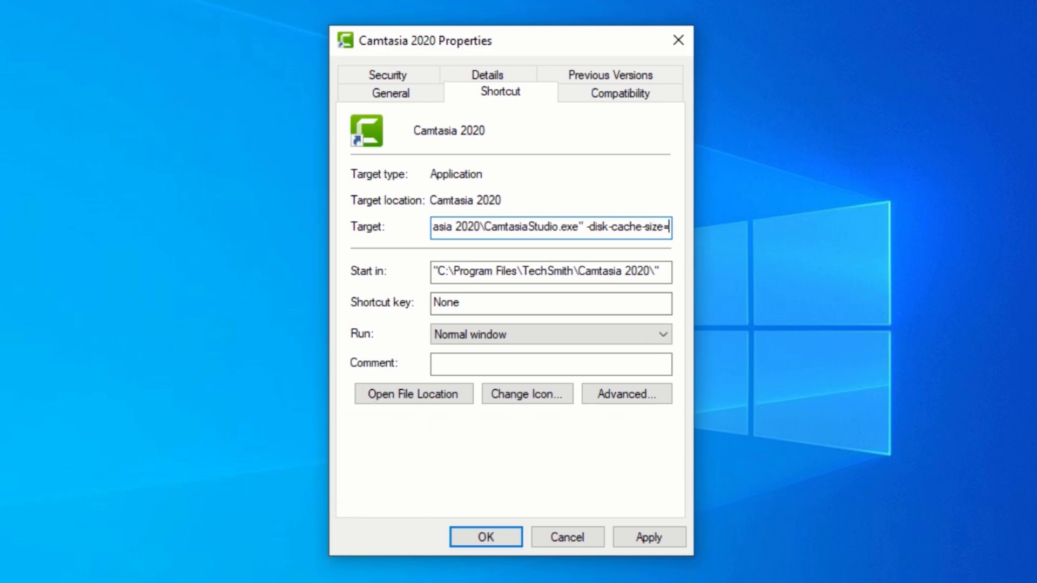
pyautogui.moveTo(758, 256)
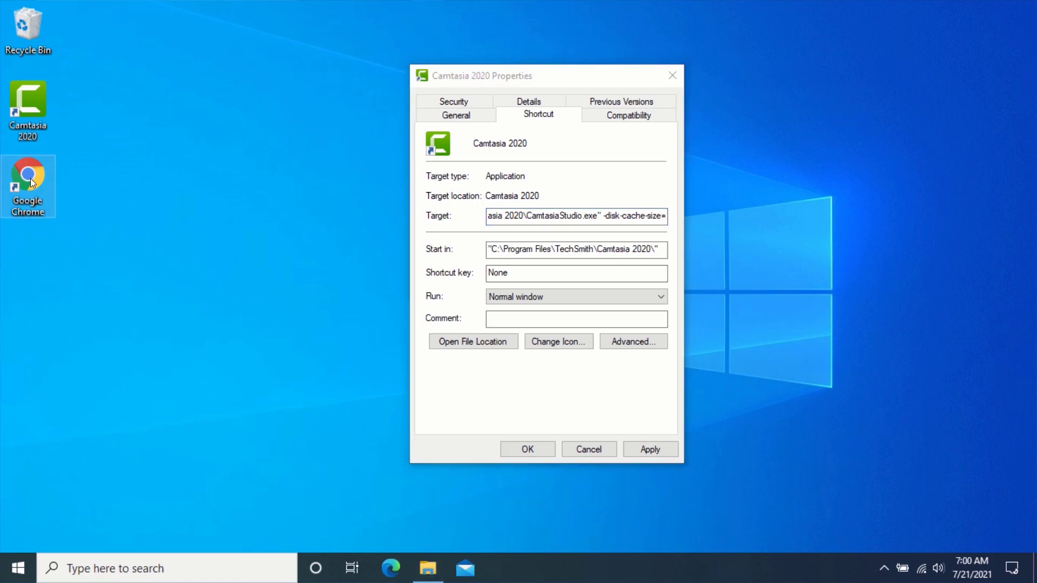
pyautogui.moveTo(28, 178)
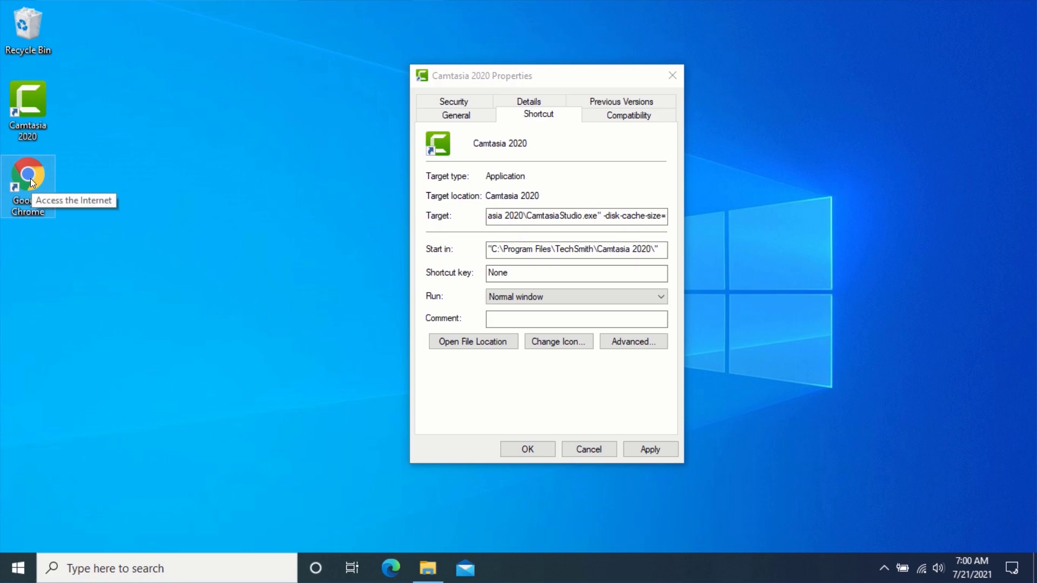
# - Search Google in Chrome for 'gigabyte to bytes' and browse the results
pyautogui.doubleClick(28, 174)
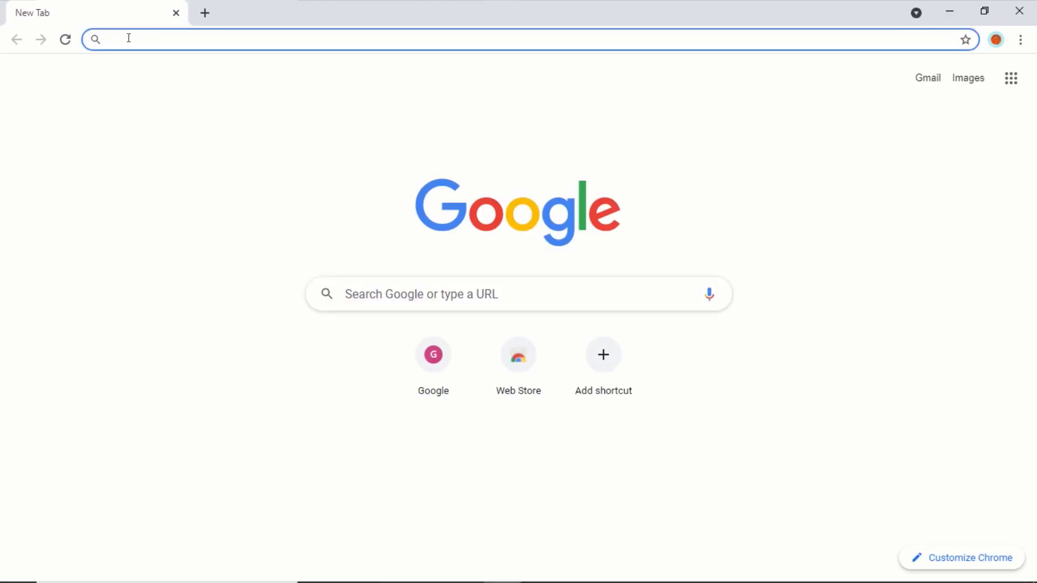
pyautogui.write('google.com')
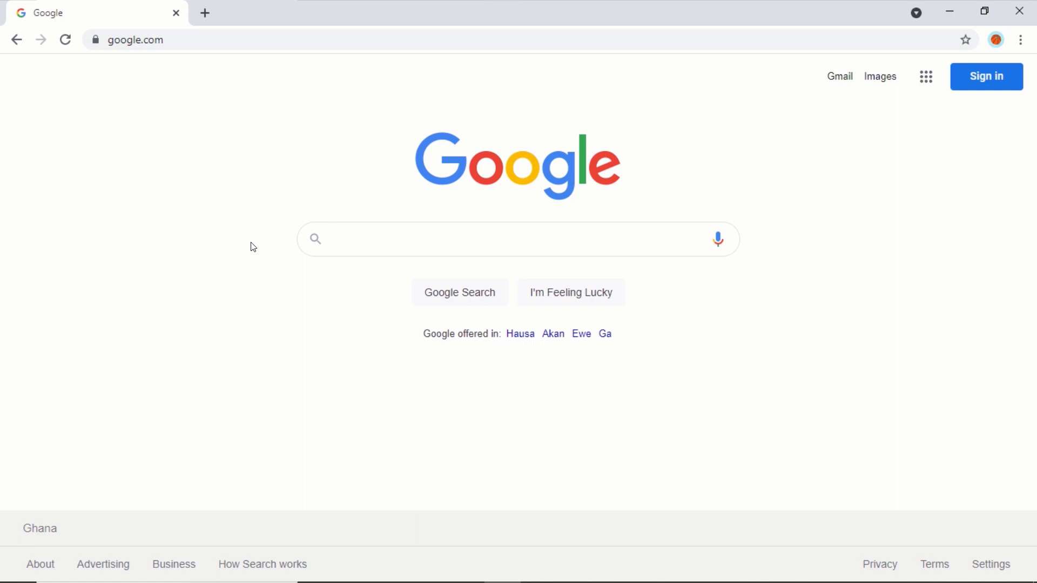
pyautogui.write('gigabyte to bytes')
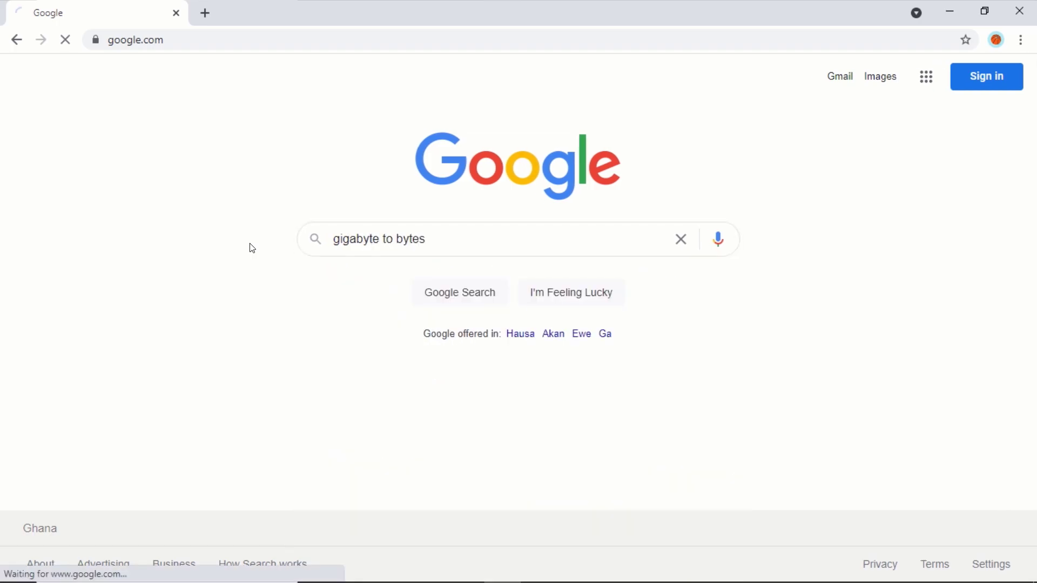
pyautogui.click(459, 293)
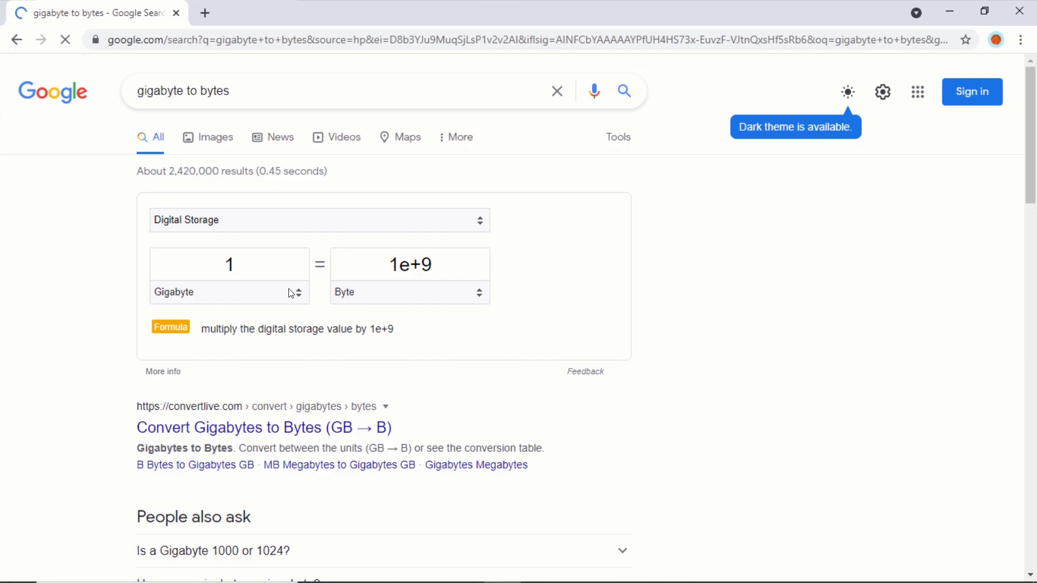
pyautogui.scroll(-3)
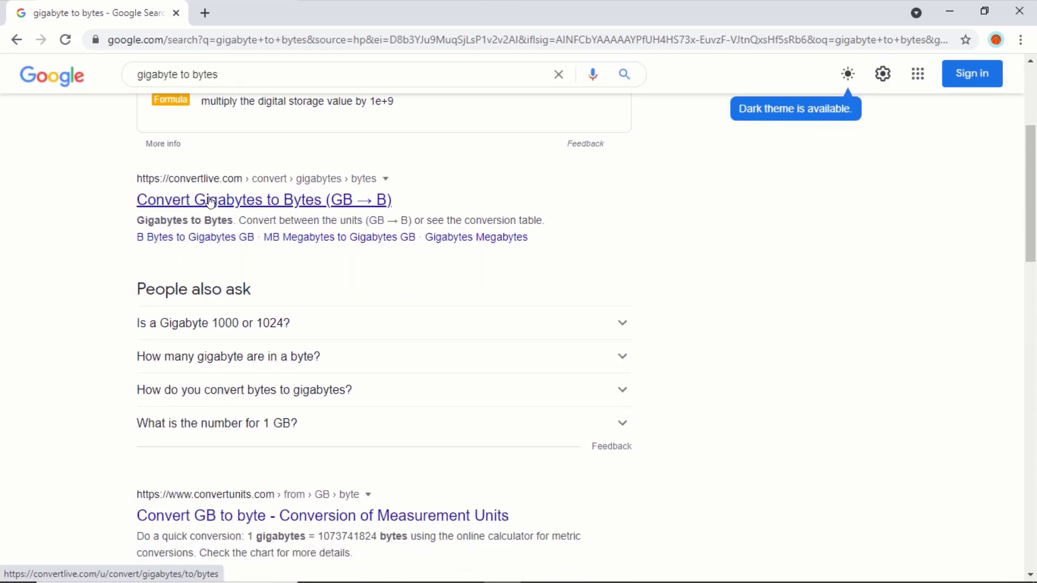
pyautogui.click(264, 200)
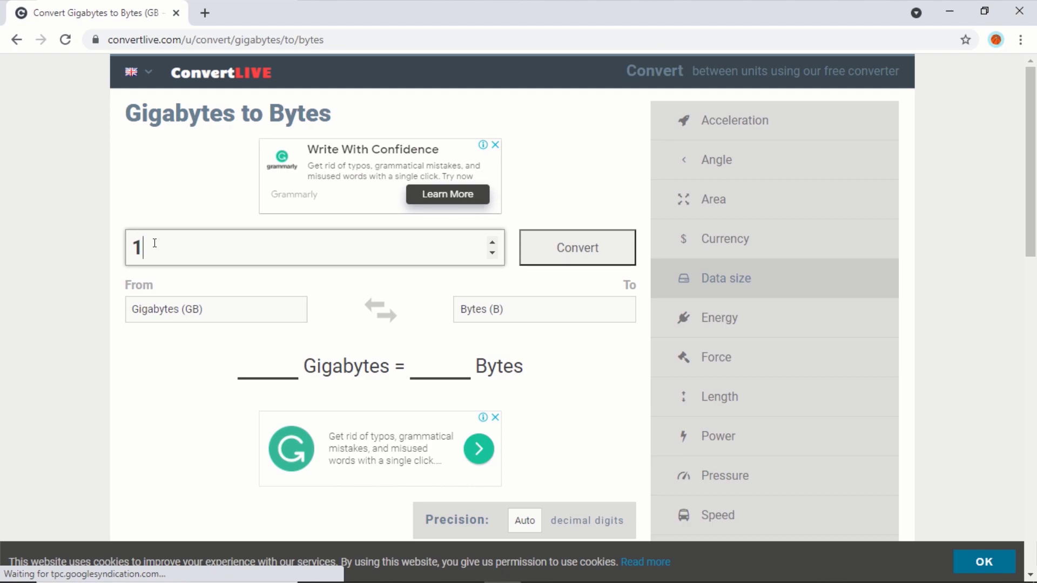
pyautogui.press('Backspace')
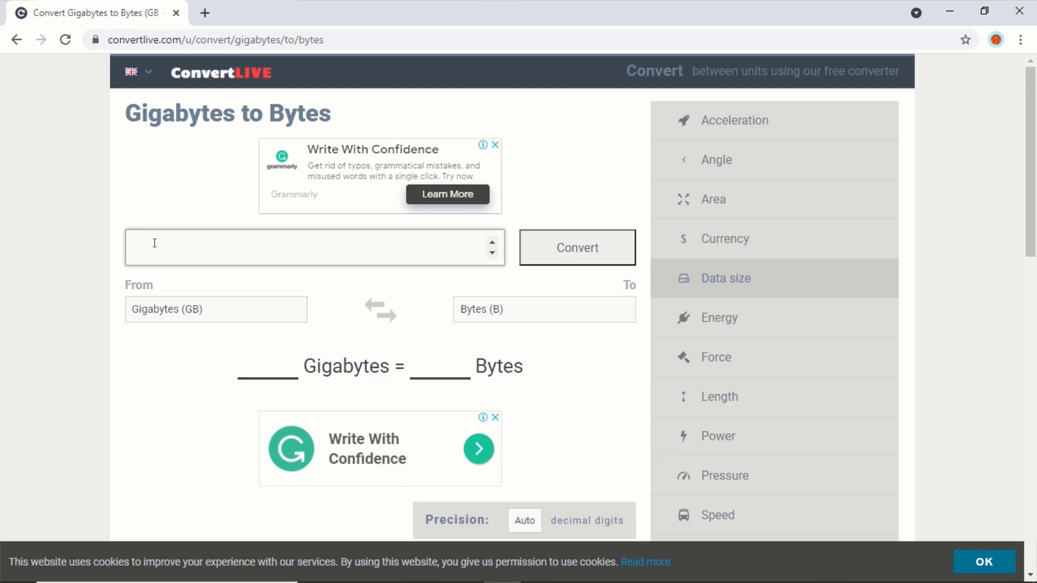
pyautogui.write('2')
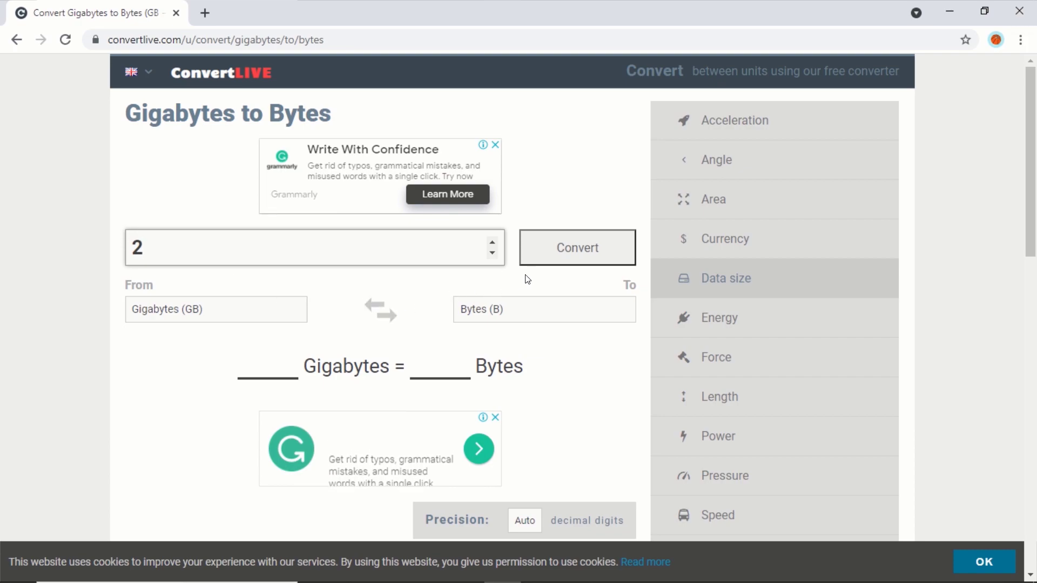
pyautogui.click(575, 247)
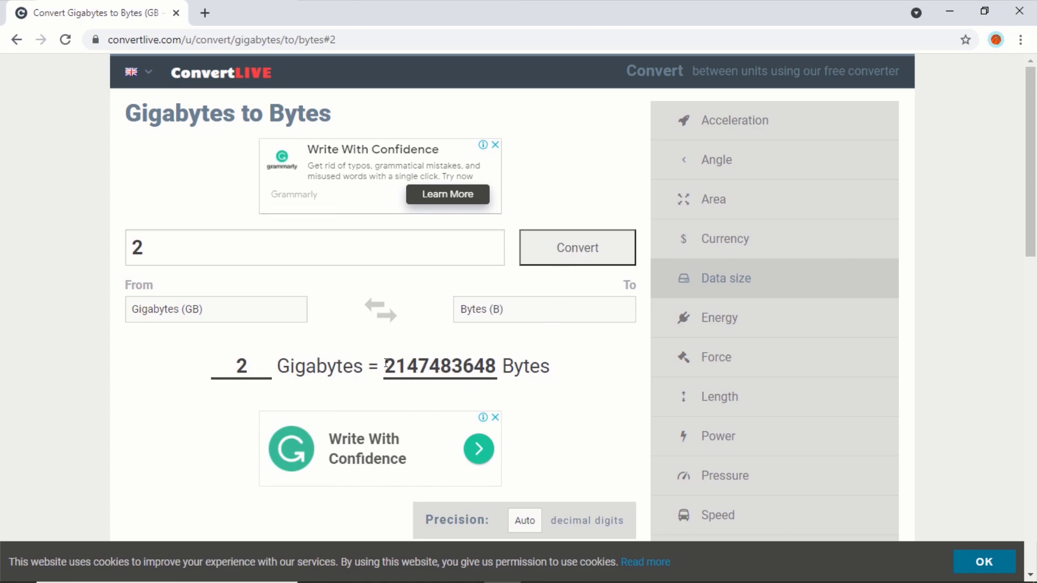
pyautogui.doubleClick(439, 366)
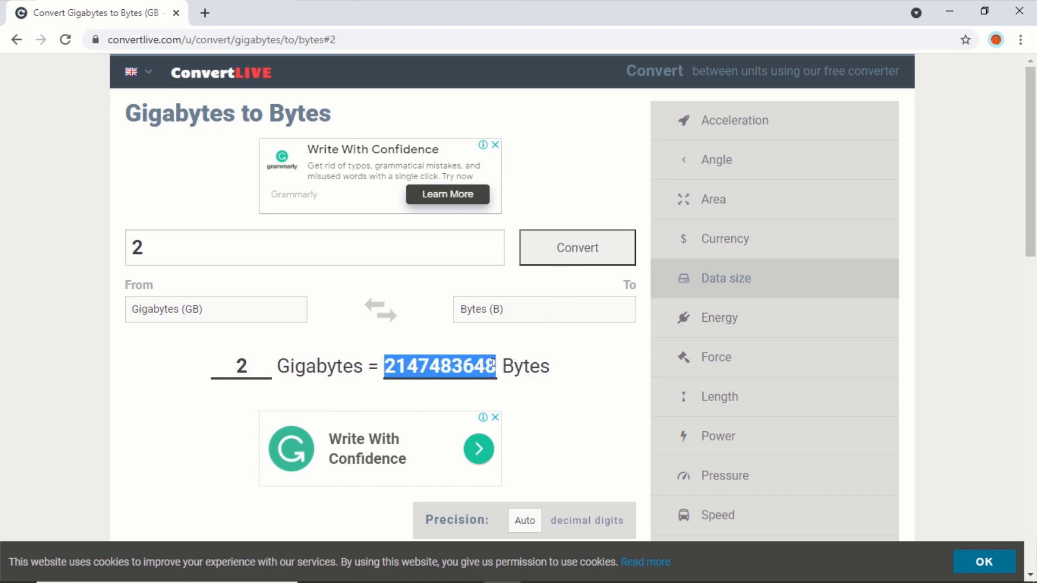
pyautogui.rightClick(440, 366)
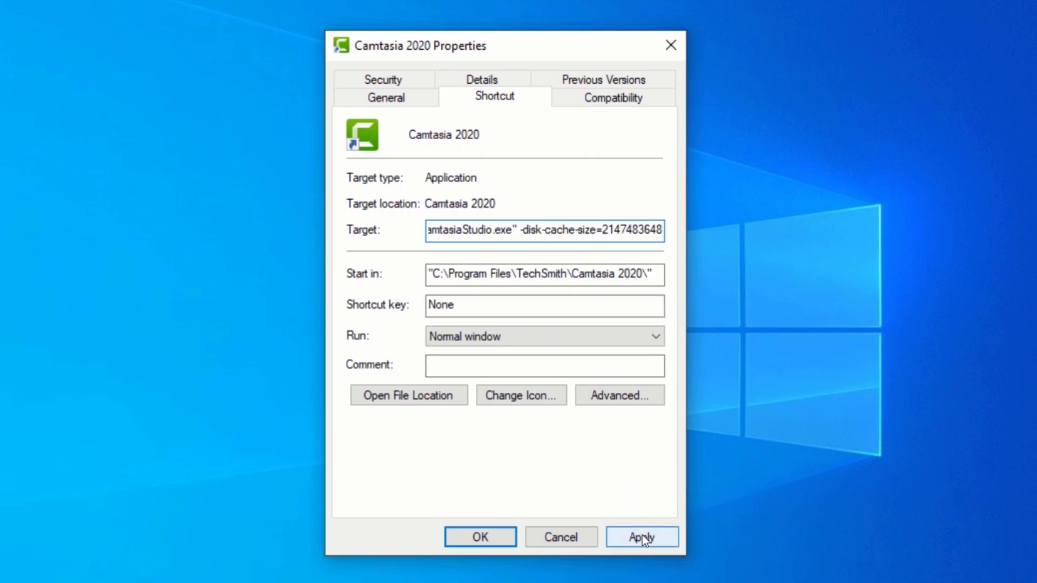
pyautogui.click(640, 537)
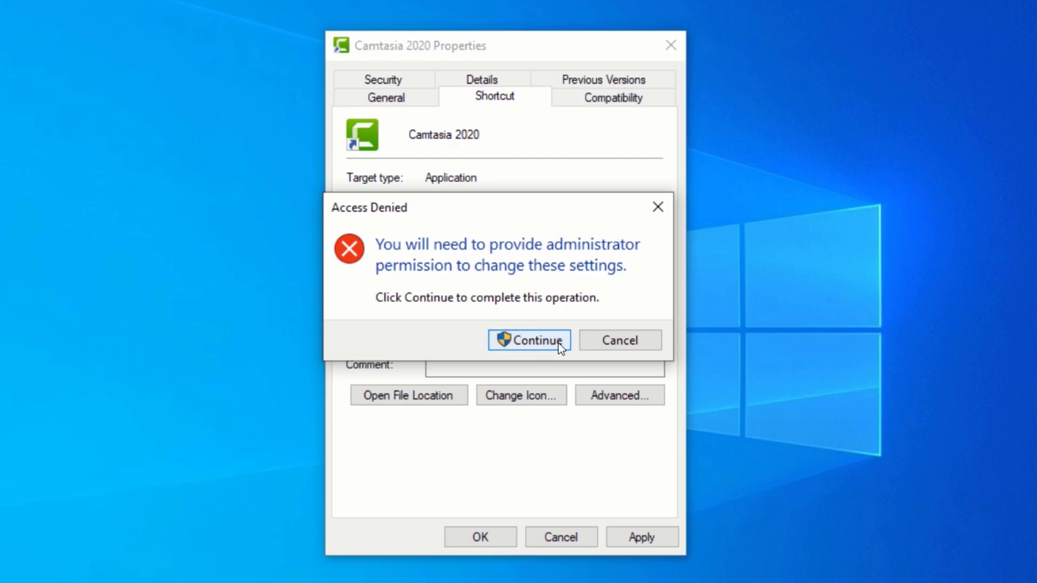
pyautogui.moveTo(526, 340)
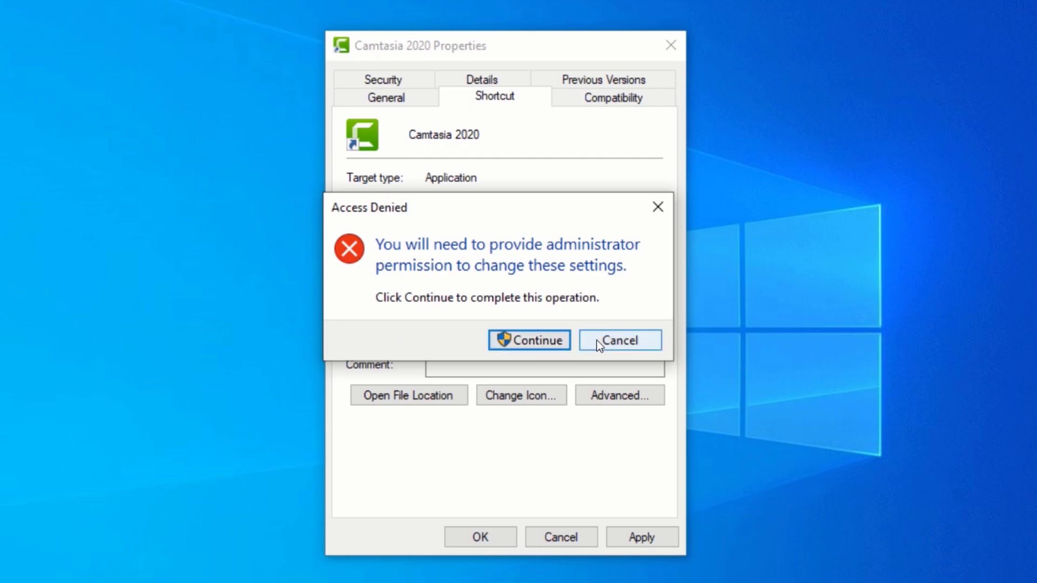
pyautogui.click(619, 340)
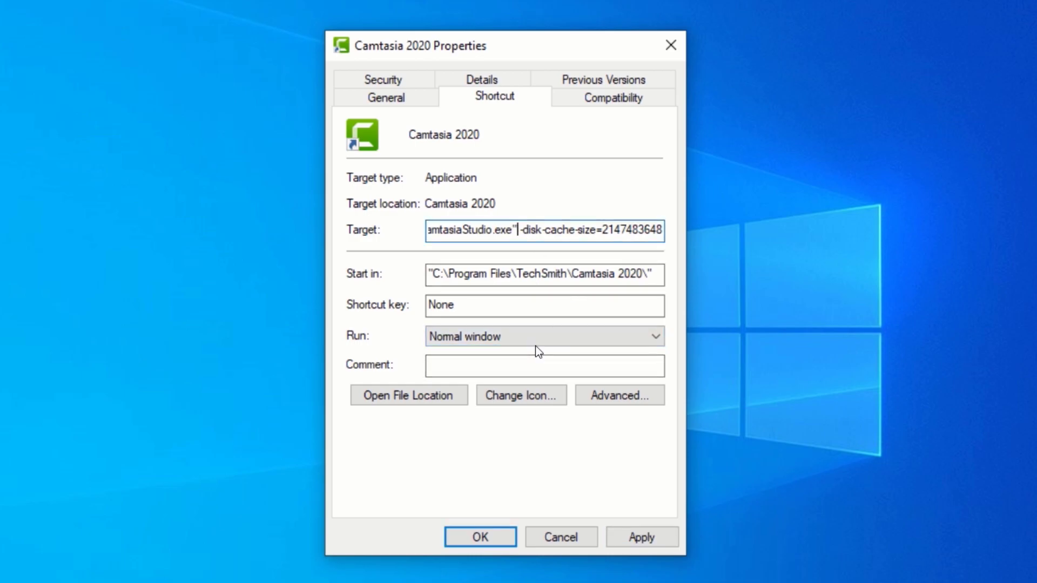
# - Retry Apply, dismiss the invalid target warning, and separate the quoted path from -disk-cache-size with a space
pyautogui.click(641, 537)
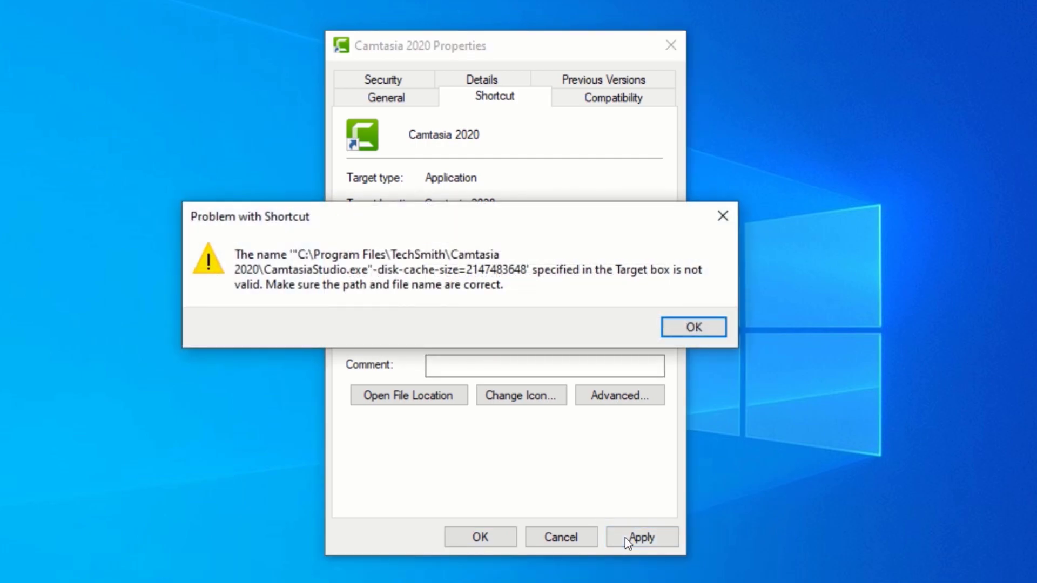
pyautogui.moveTo(397, 311)
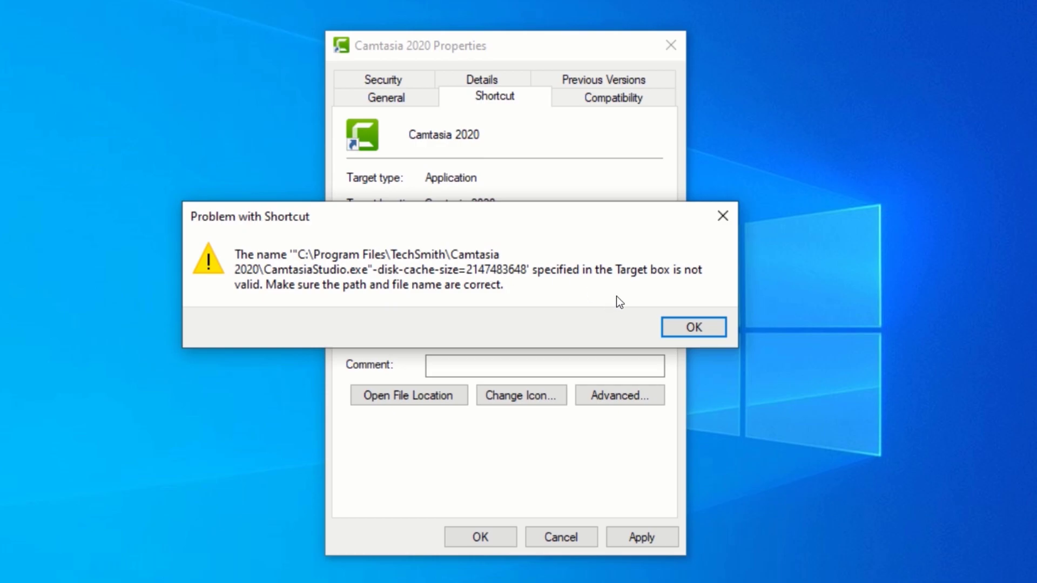
pyautogui.click(692, 326)
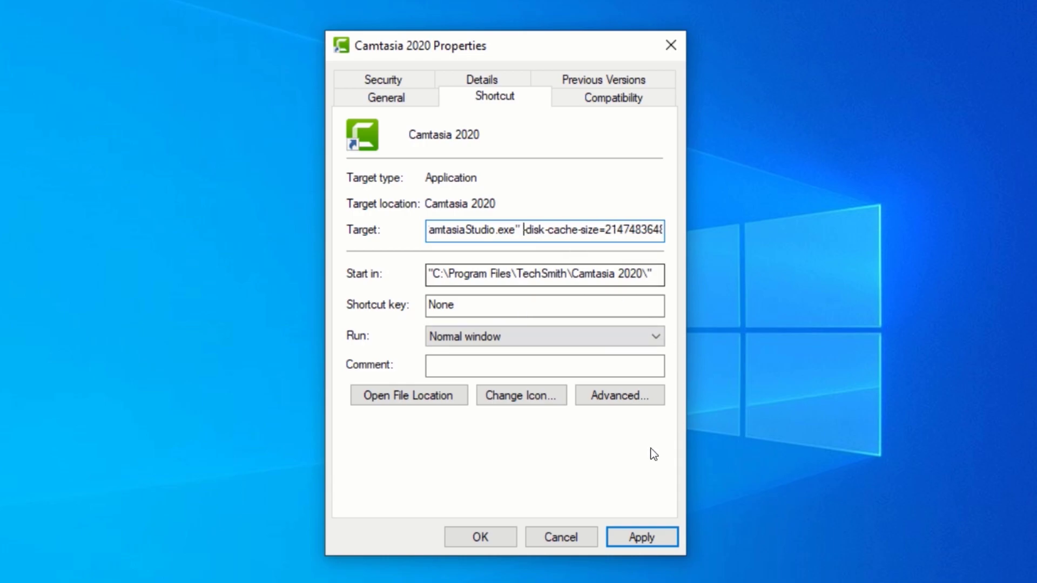
# - Apply the Target change, confirm the administrator prompt, and close Properties with OK
pyautogui.click(640, 536)
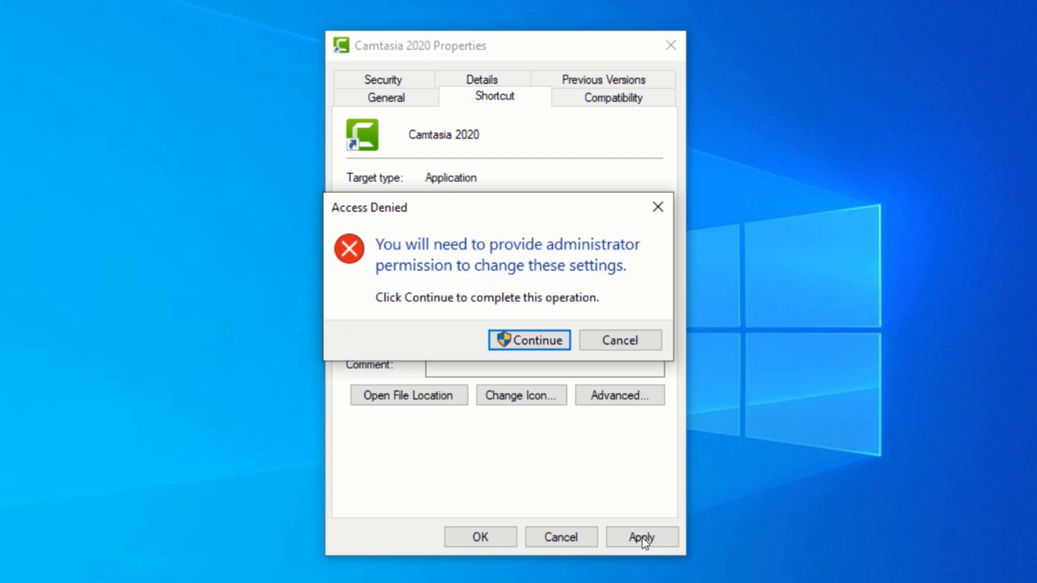
pyautogui.moveTo(529, 340)
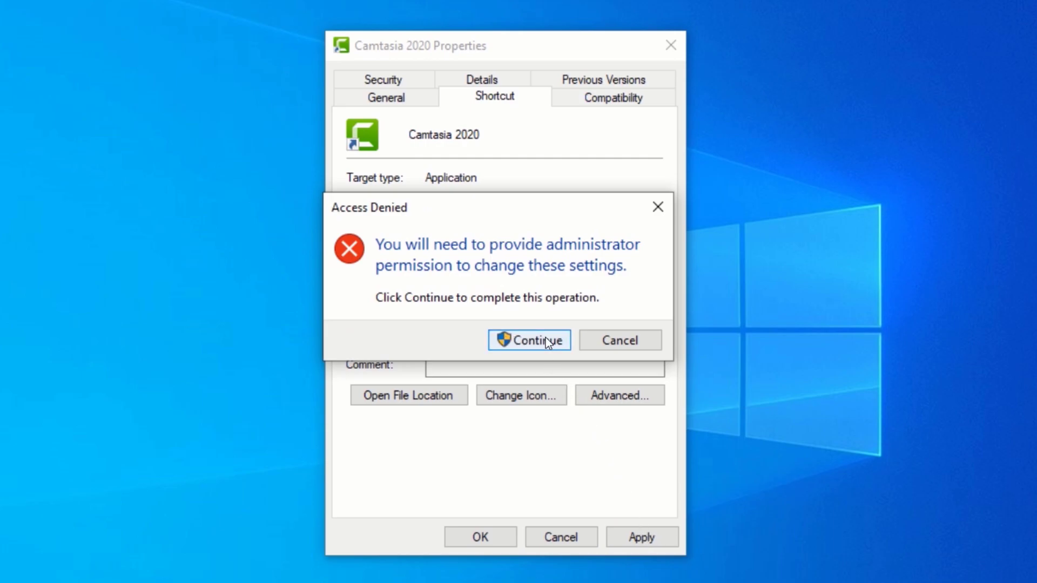
pyautogui.click(528, 340)
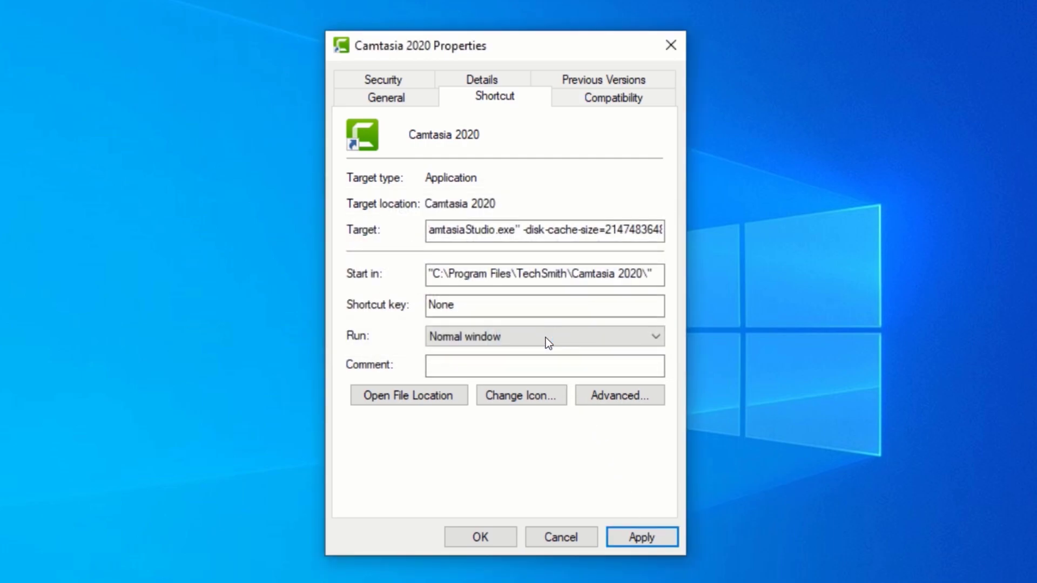
pyautogui.click(641, 537)
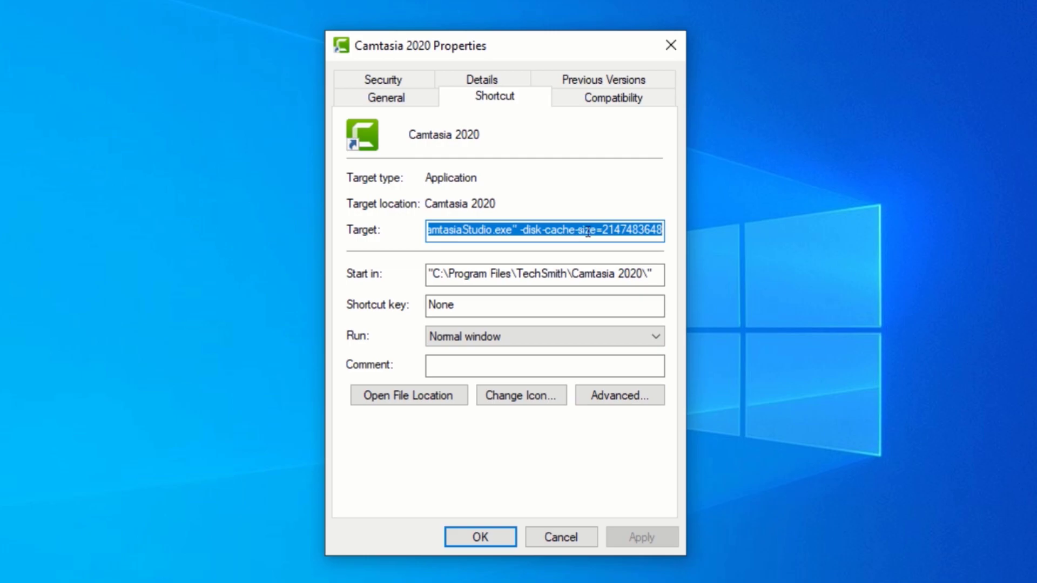
pyautogui.click(535, 231)
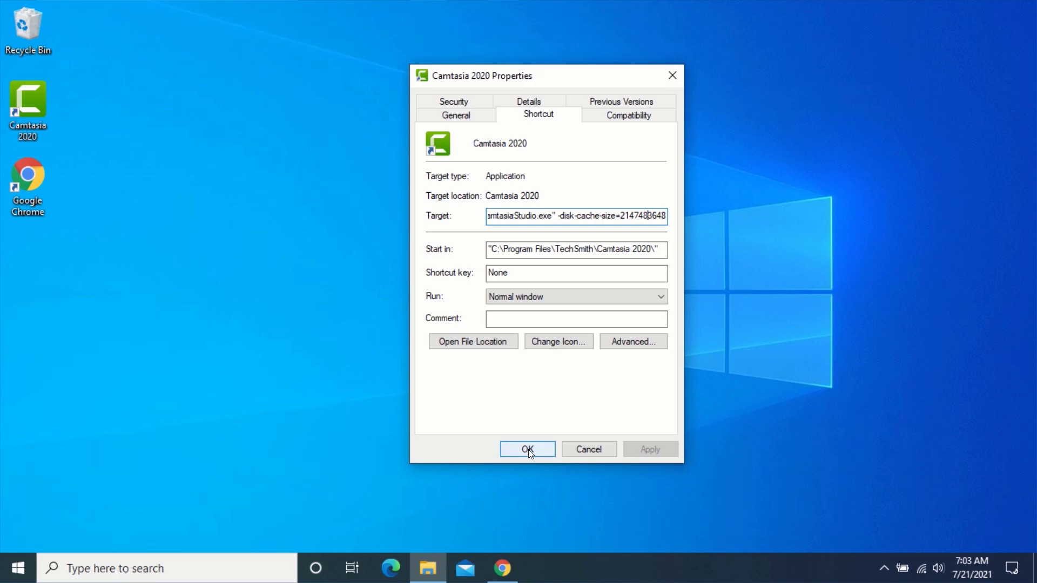
pyautogui.click(526, 449)
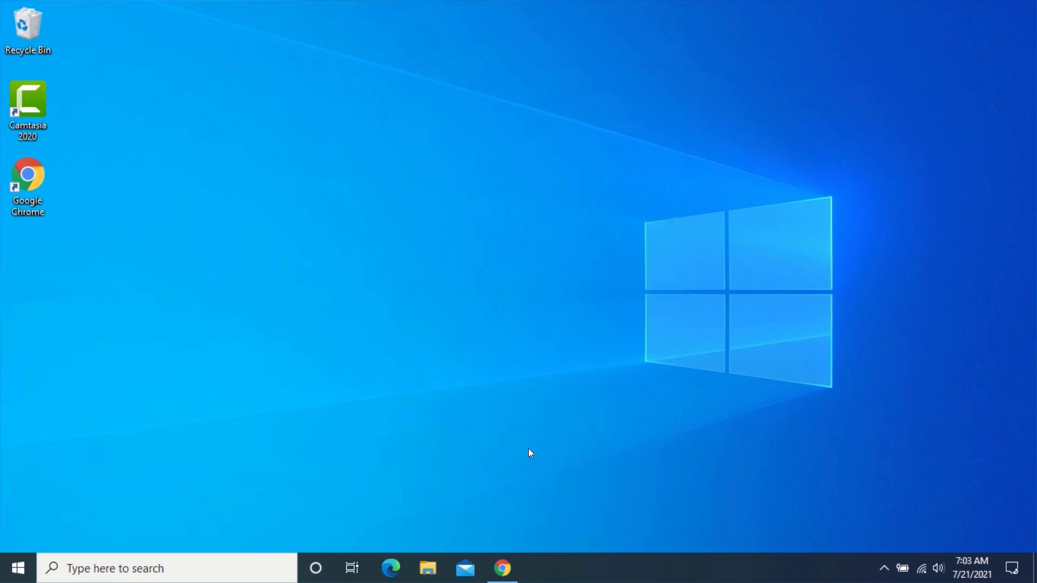